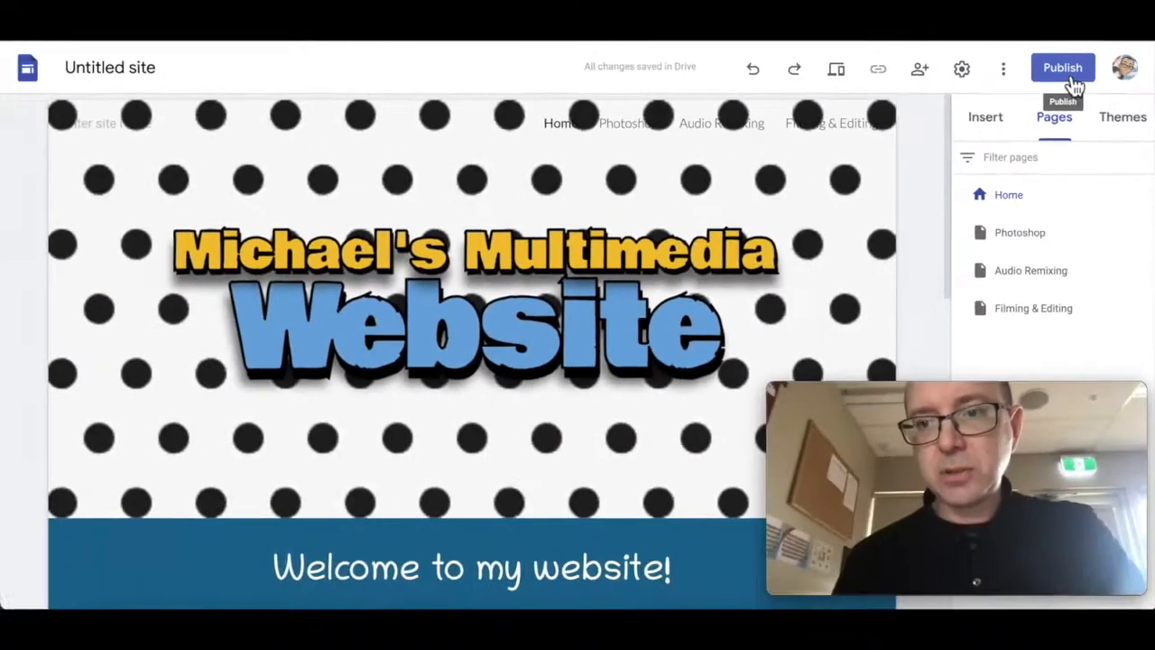
- Publish the site at the web address ending in 'mpmultimedia'
left_click(1062, 68)
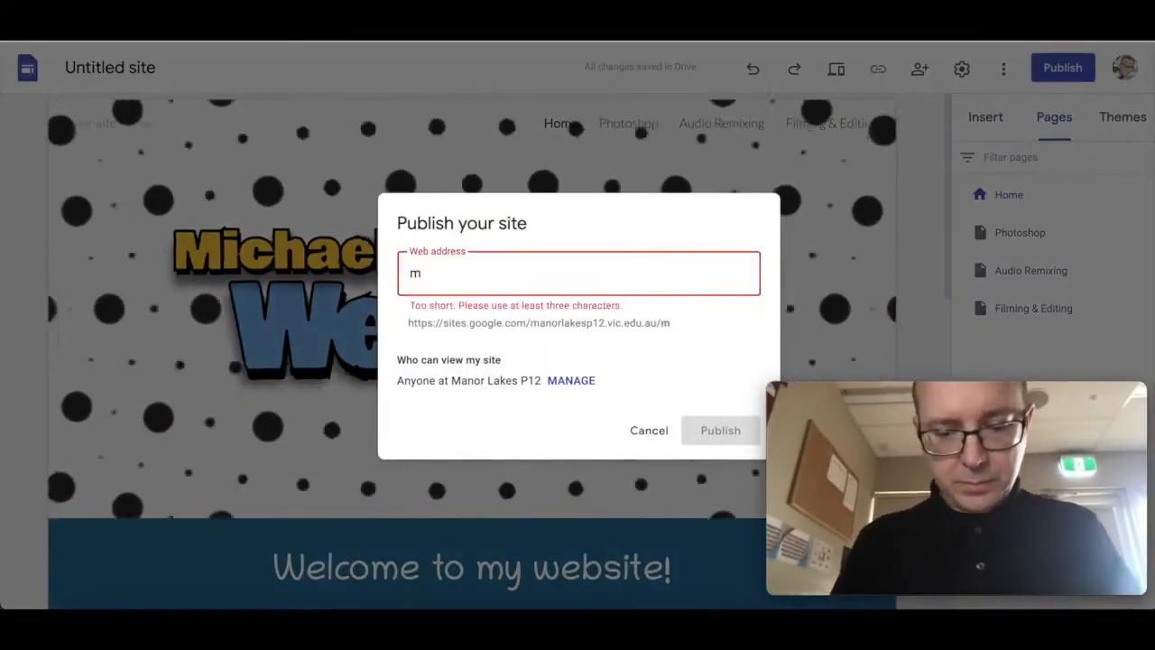
type("pmultimedia")
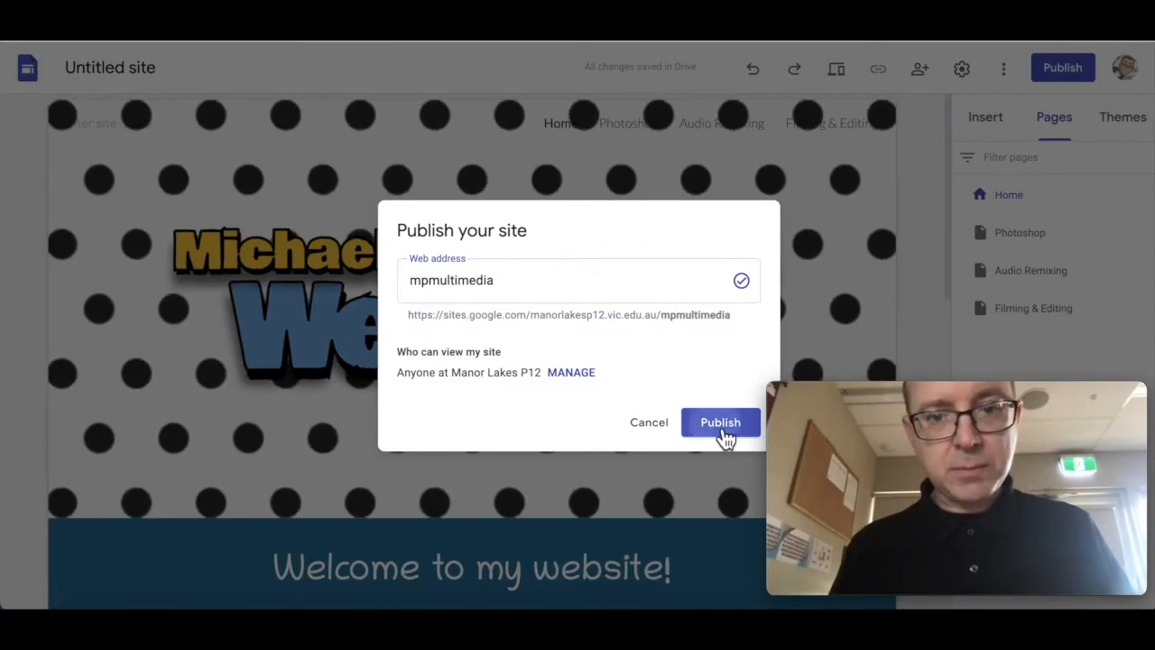
left_click(720, 421)
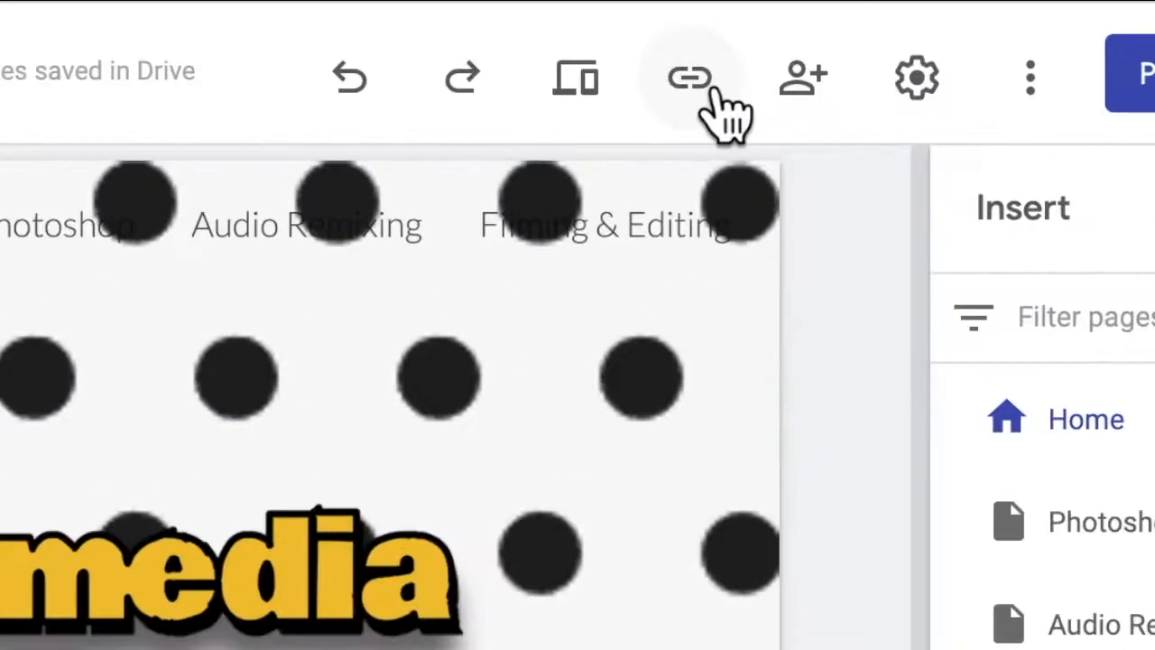
- Copy the published site's shareable link from the toolbar link icon
left_click(691, 77)
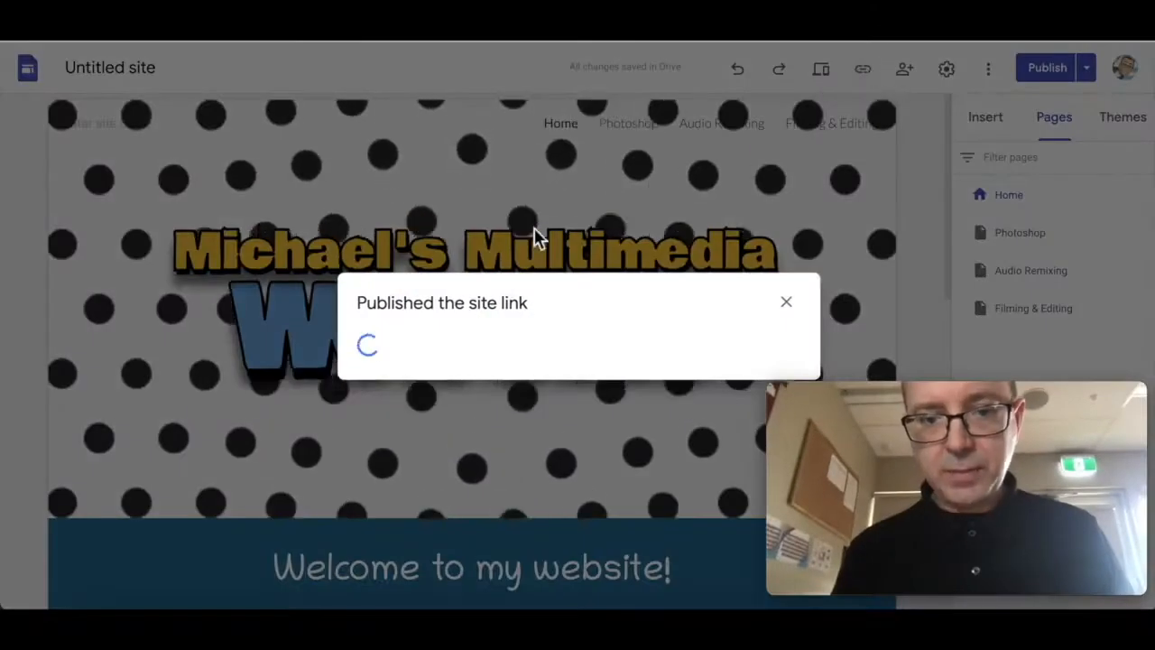
left_click(784, 301)
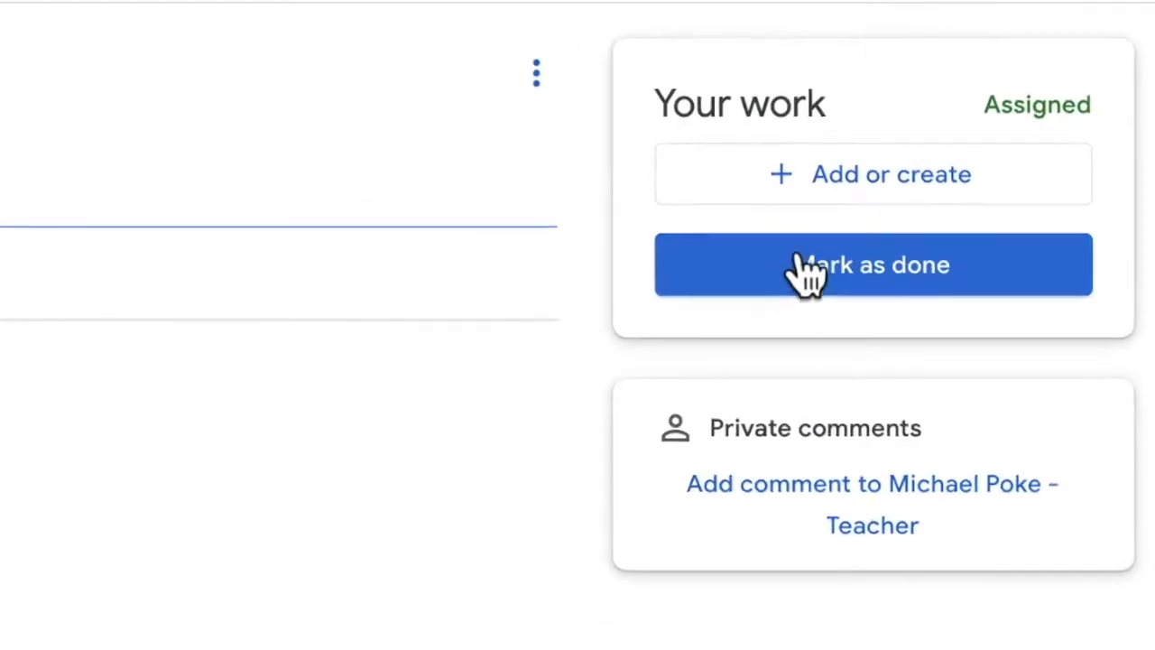
- Attach the pasted 10 Multimedia site URL to the assignment as a link
left_click(872, 173)
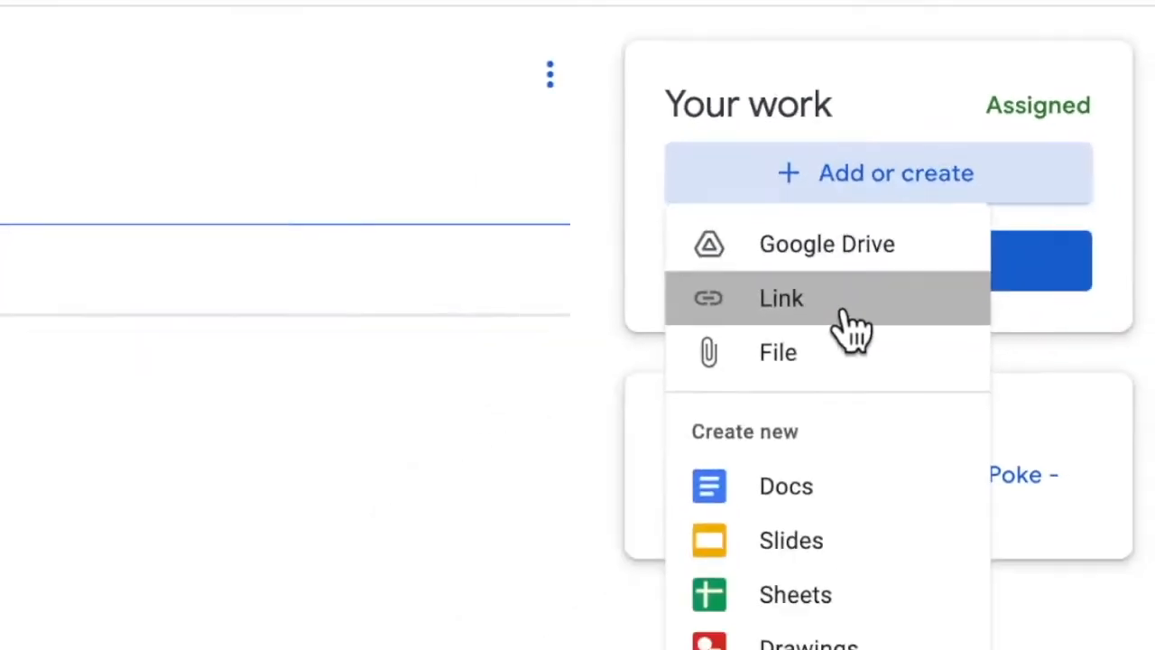
left_click(781, 298)
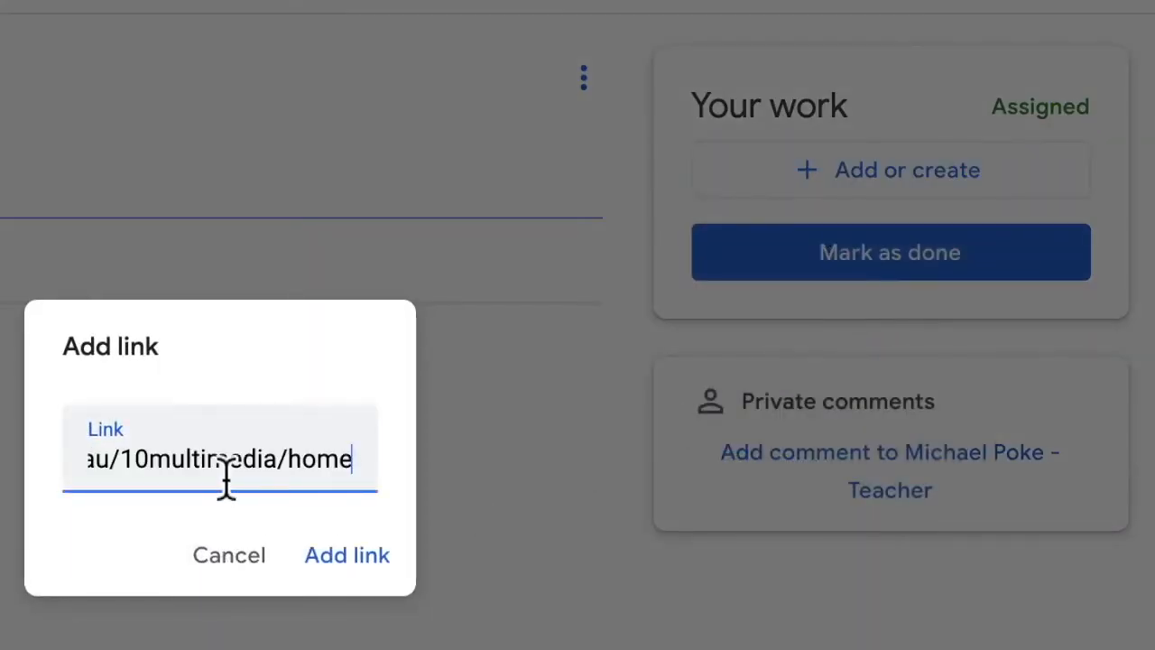
left_click(346, 555)
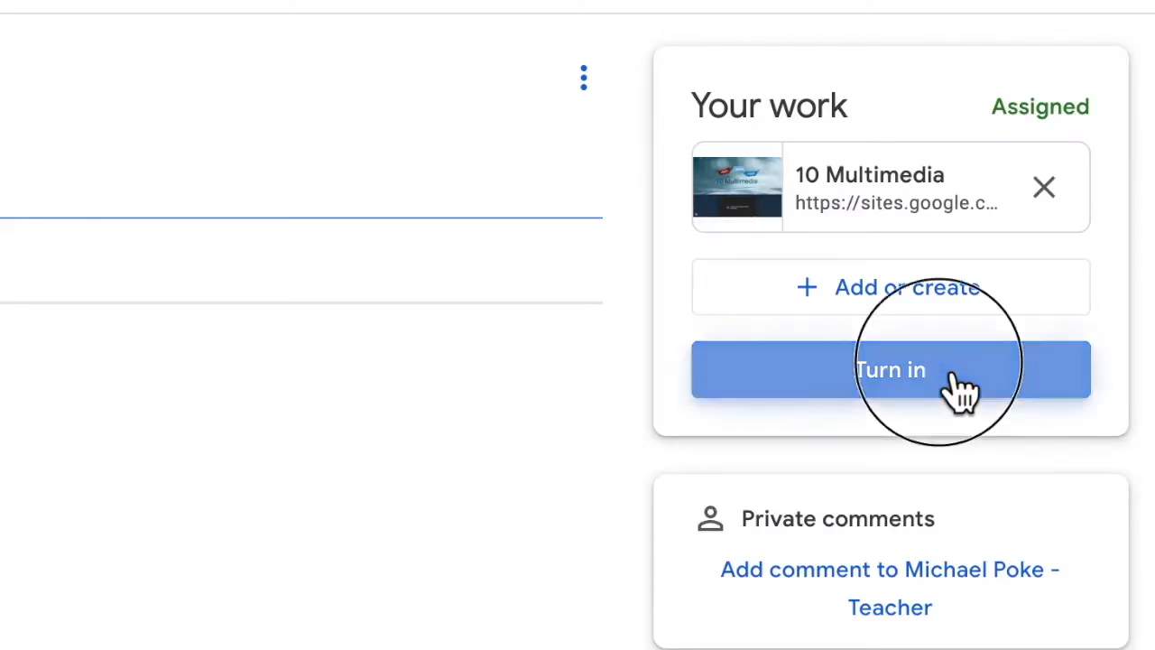